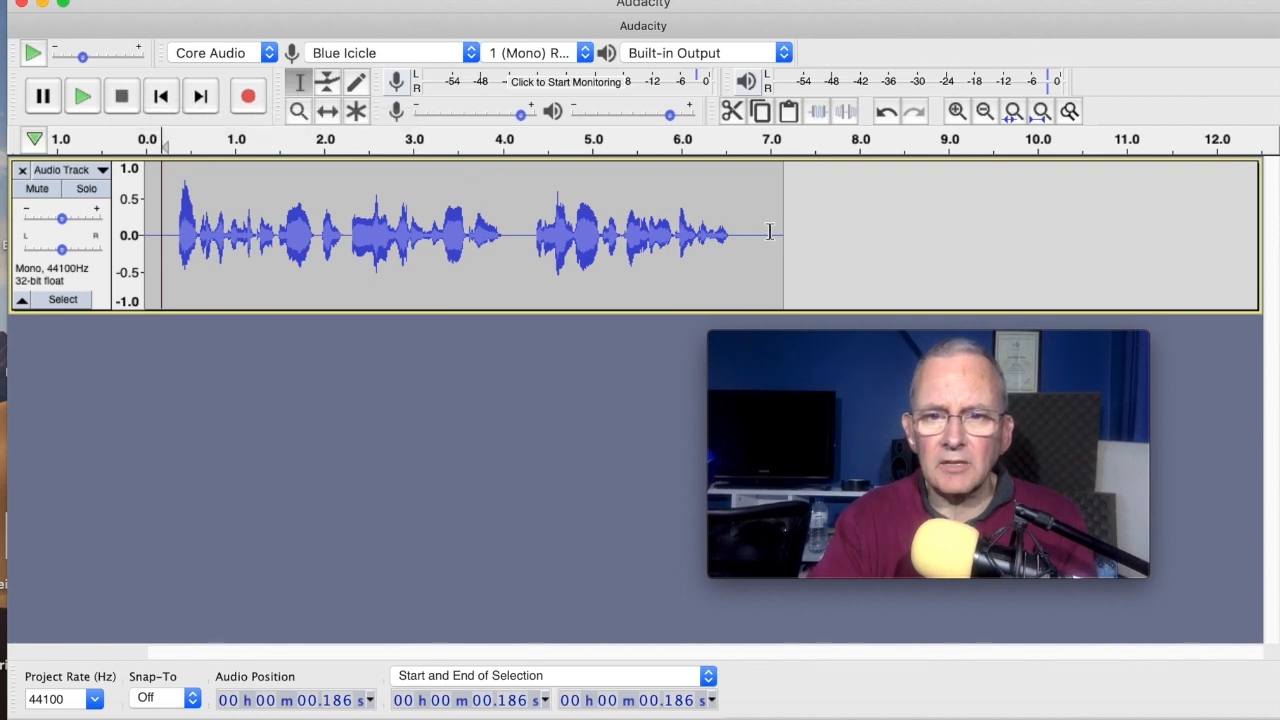
Select the full speech waveform in the audio track, from 0 to about 7 s
left_click_drag(705, 235, 772, 235)
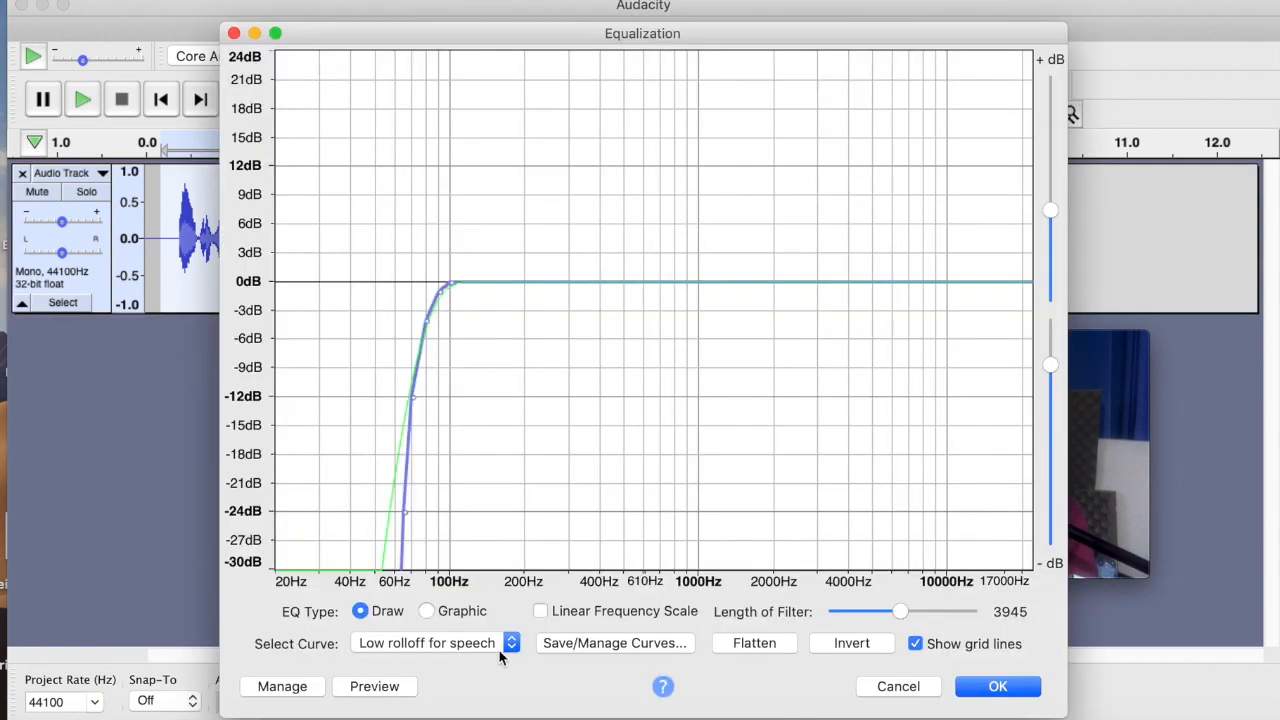
Switch to a different EQ curve and raise the 100 Hz control point for a low-end lift
left_click(427, 643)
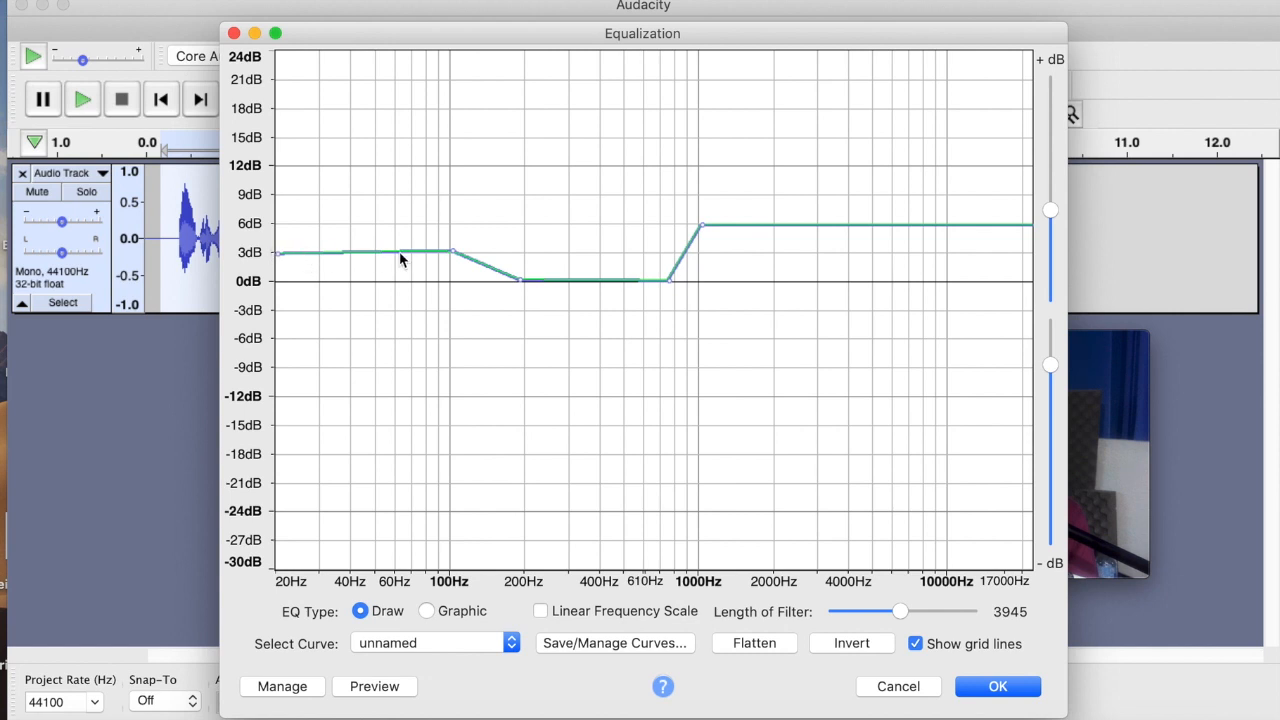
mouse_move(458, 255)
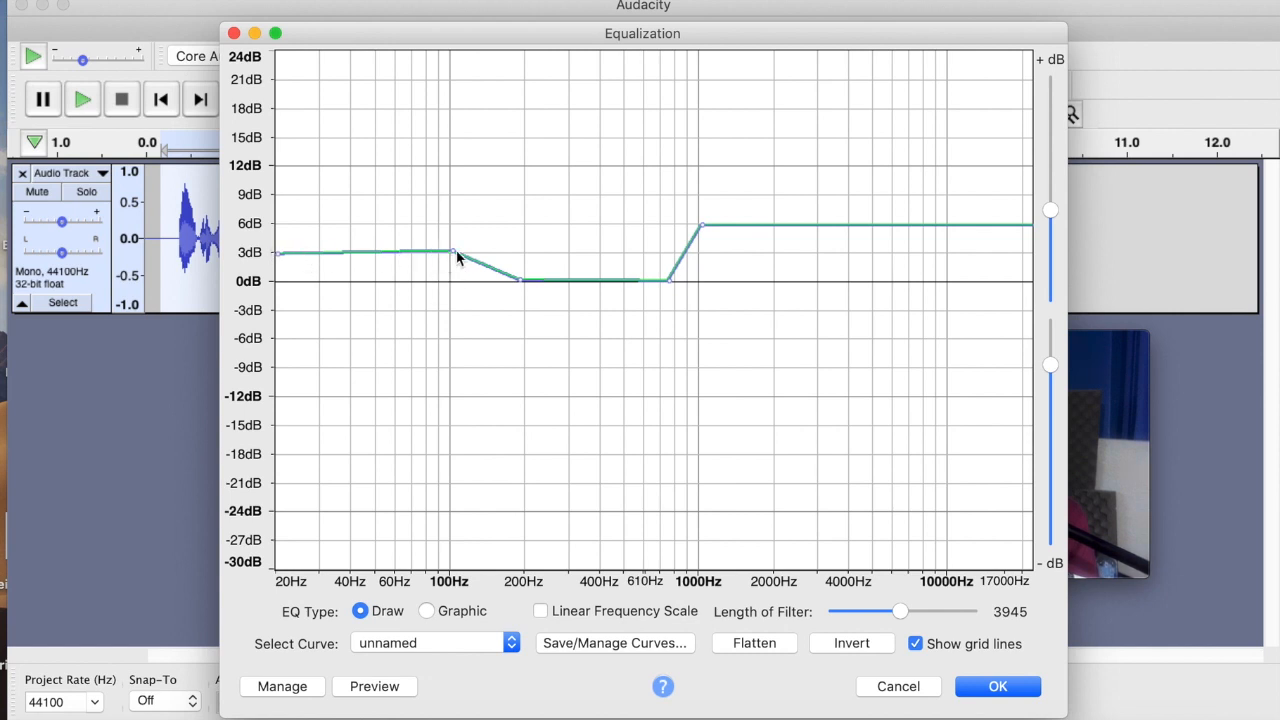
mouse_move(452, 248)
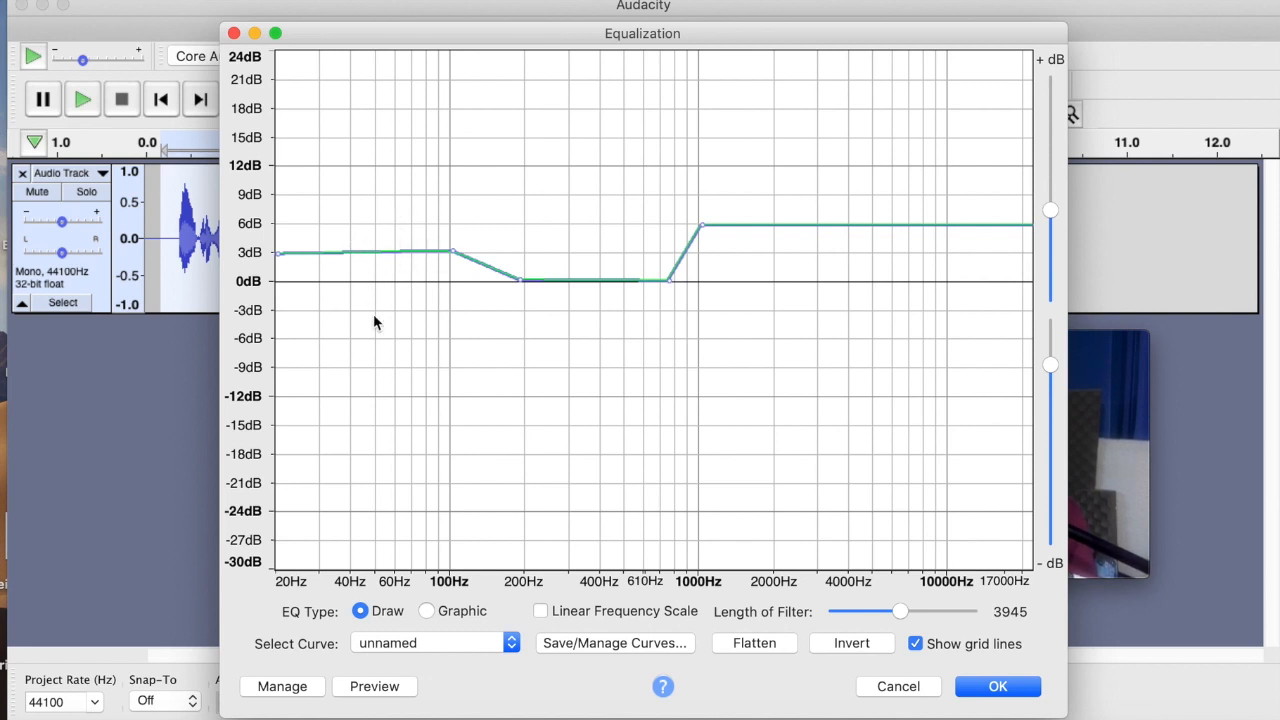
mouse_move(392, 278)
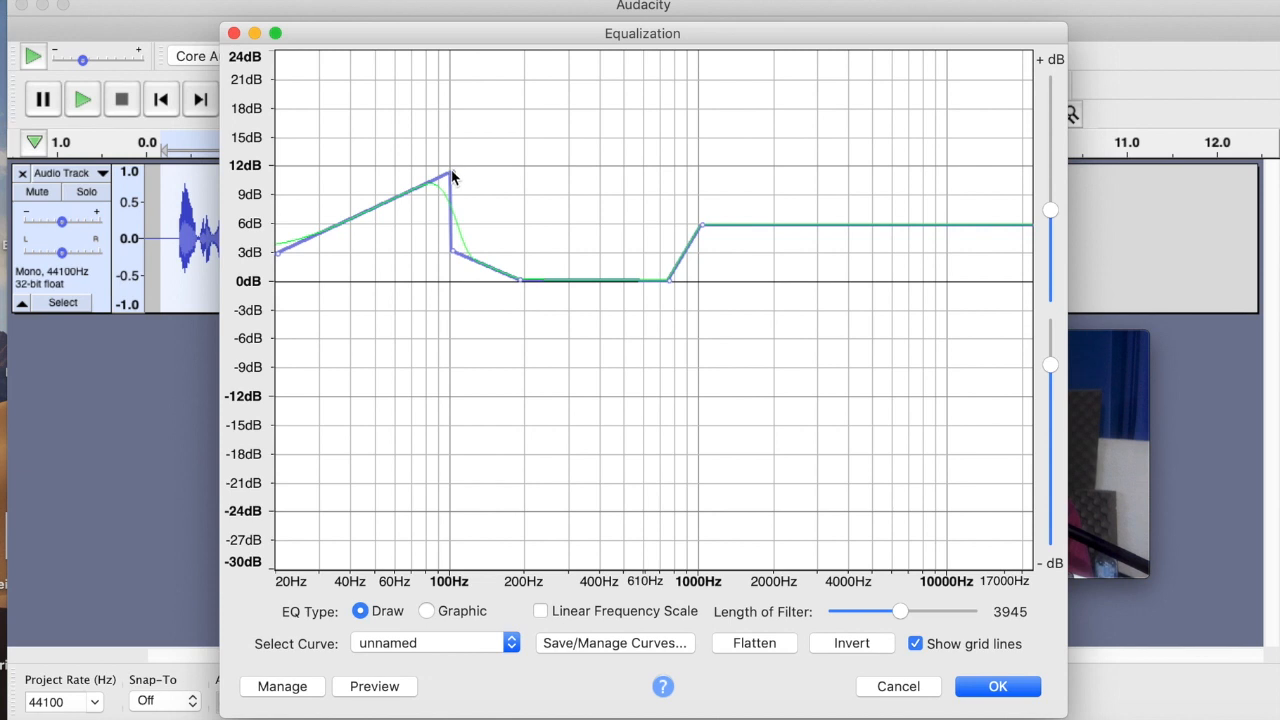
left_click_drag(450, 178, 450, 252)
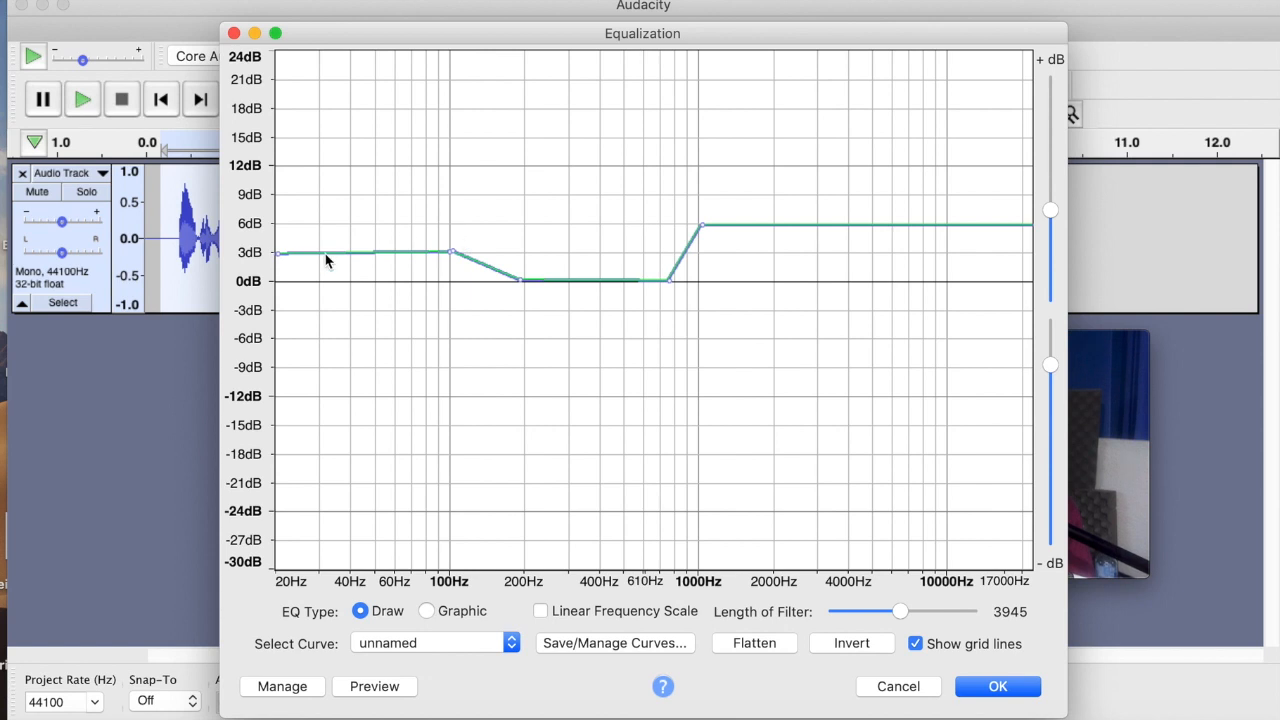
mouse_move(730, 244)
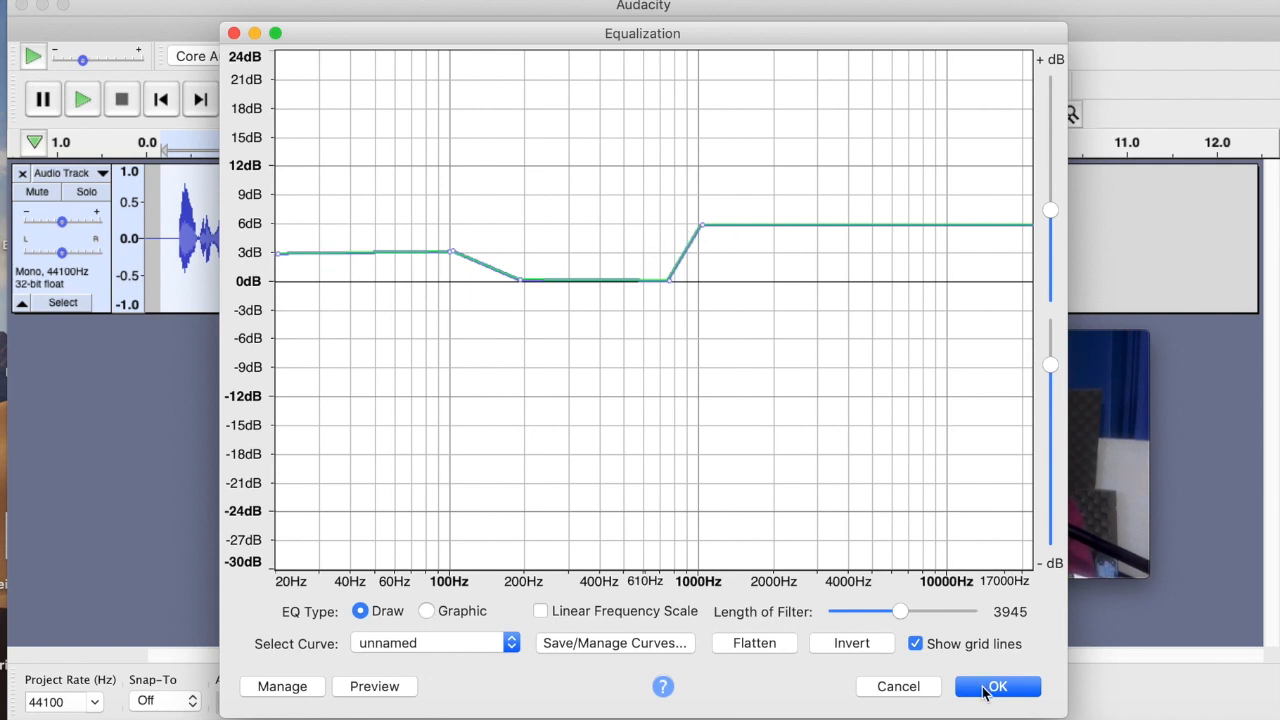
Apply the custom EQ, then amplify by -1.331 dB for a 0.0 dB new peak
left_click(996, 686)
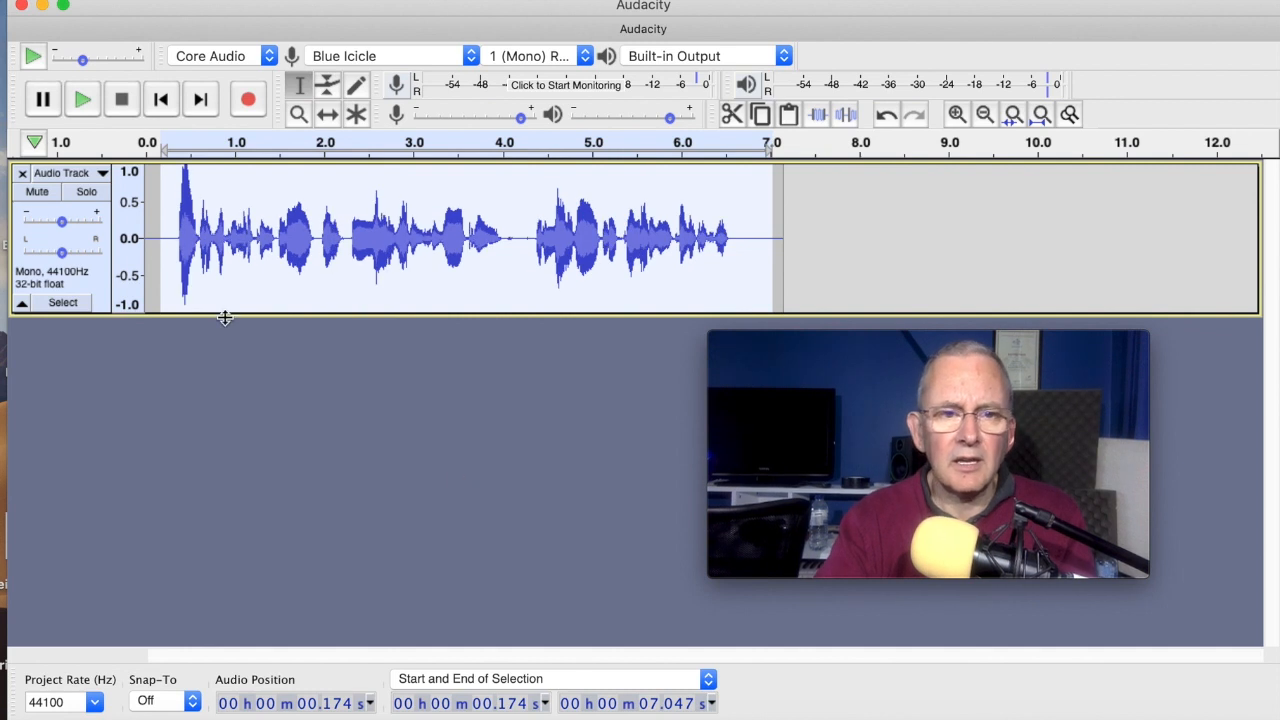
mouse_move(518, 18)
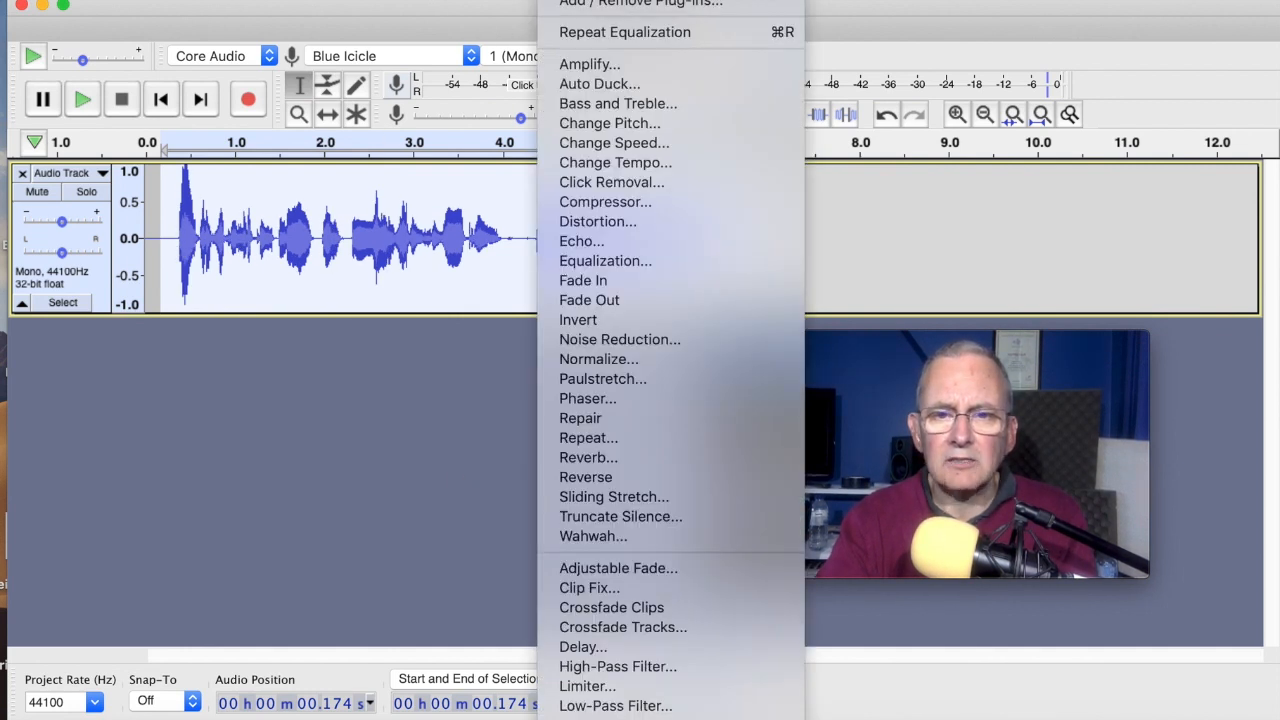
mouse_move(589, 64)
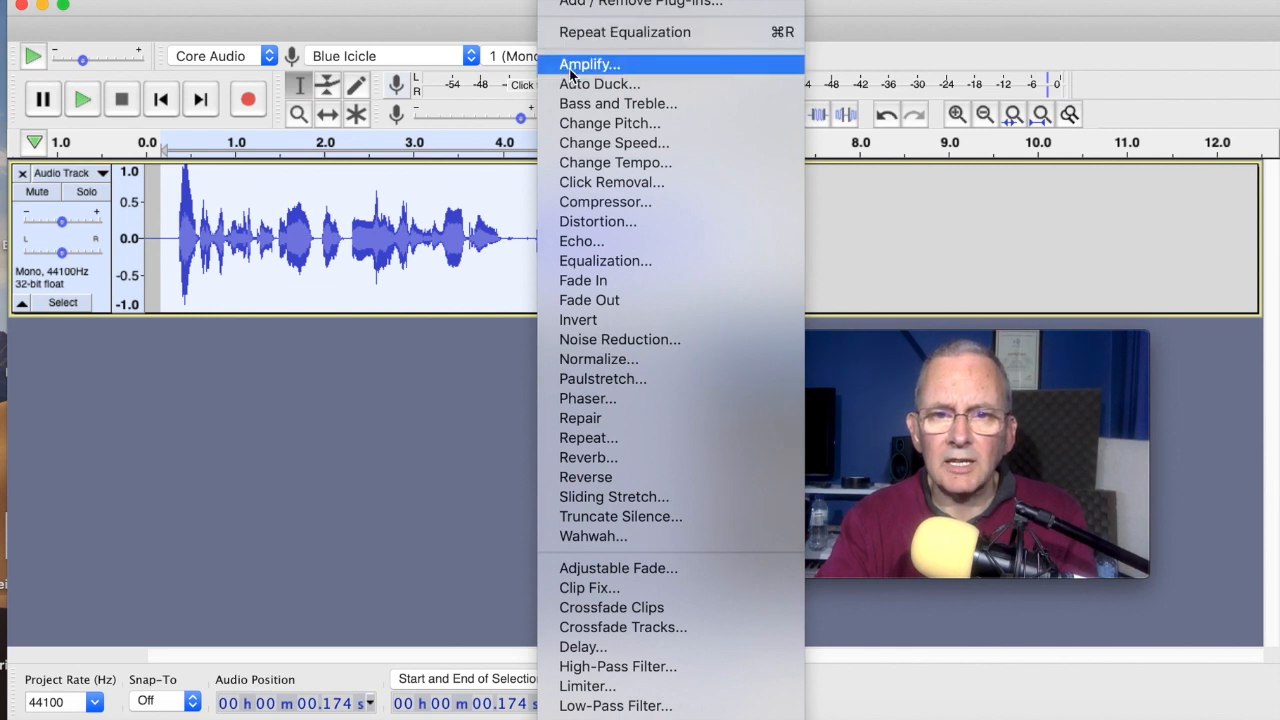
left_click(588, 64)
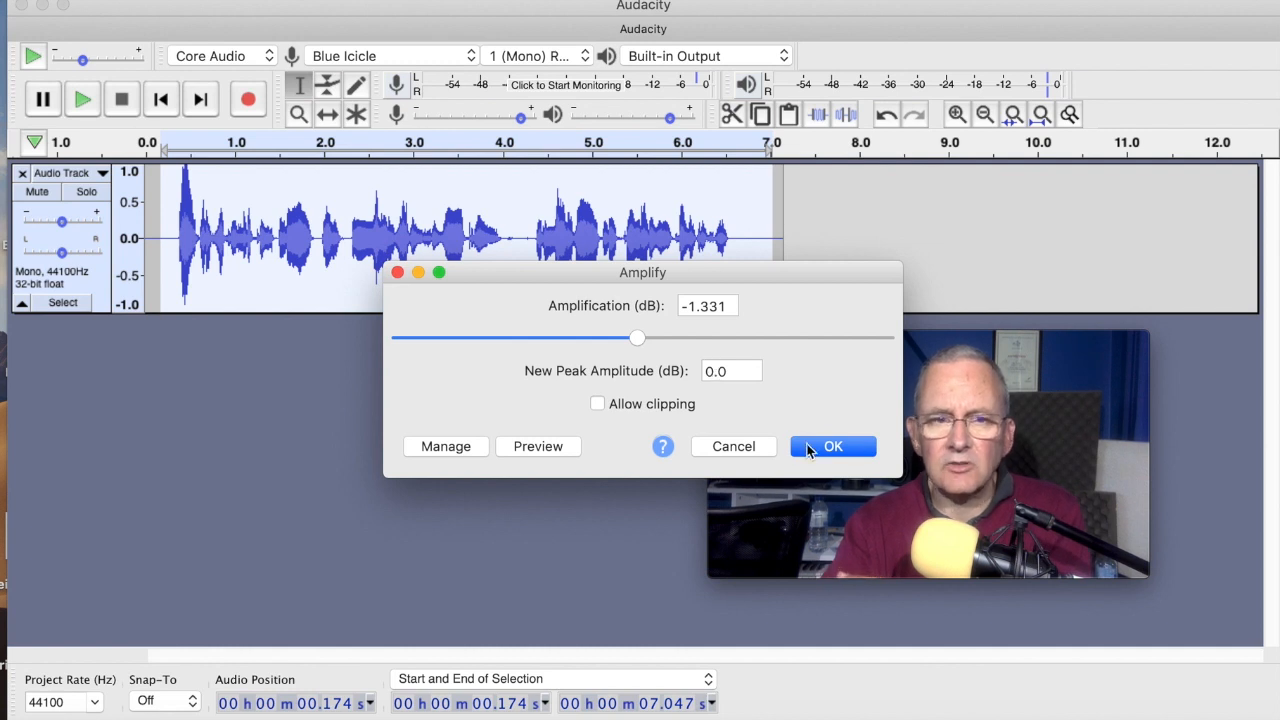
left_click(833, 446)
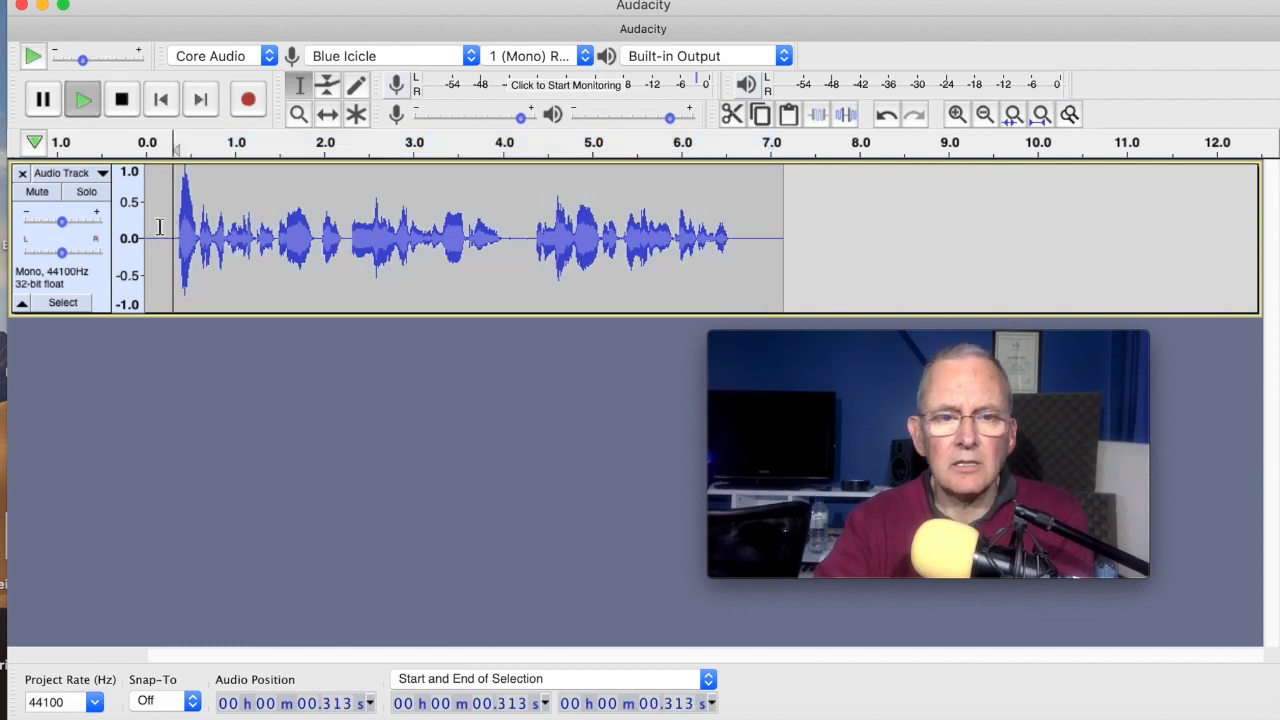
Select all audio in the amplified voice track
left_click(83, 98)
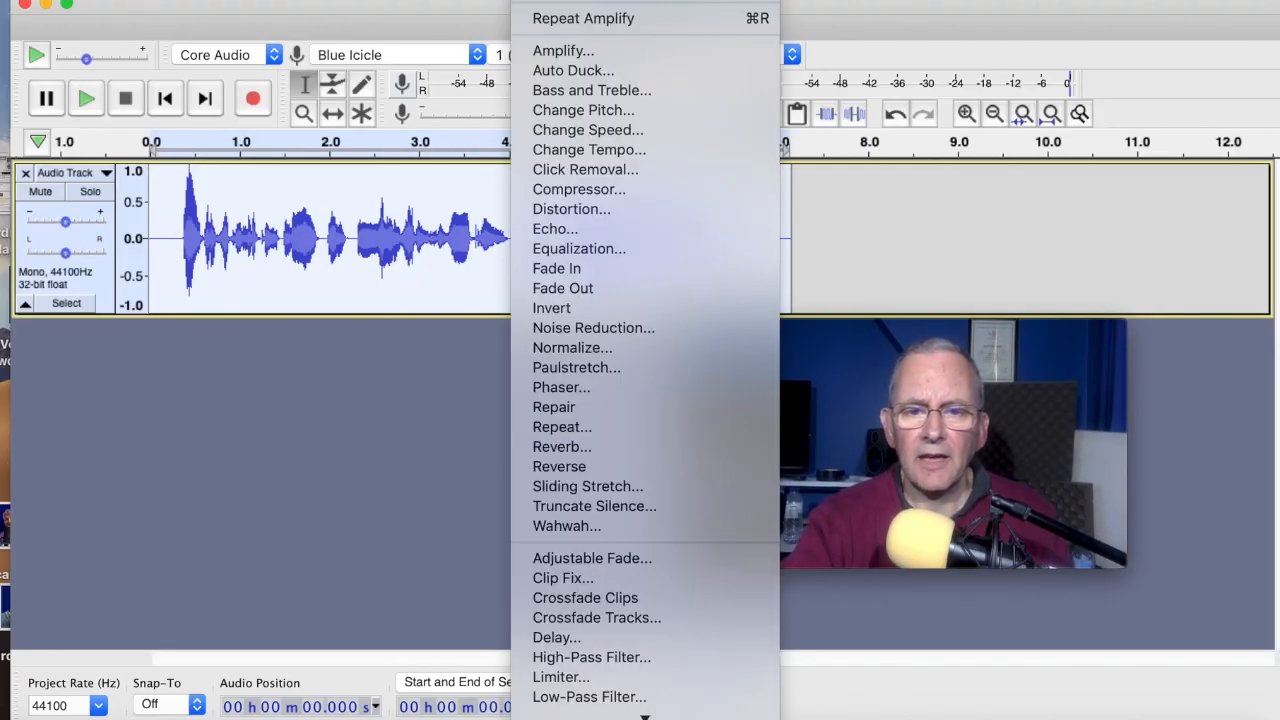
mouse_move(578, 189)
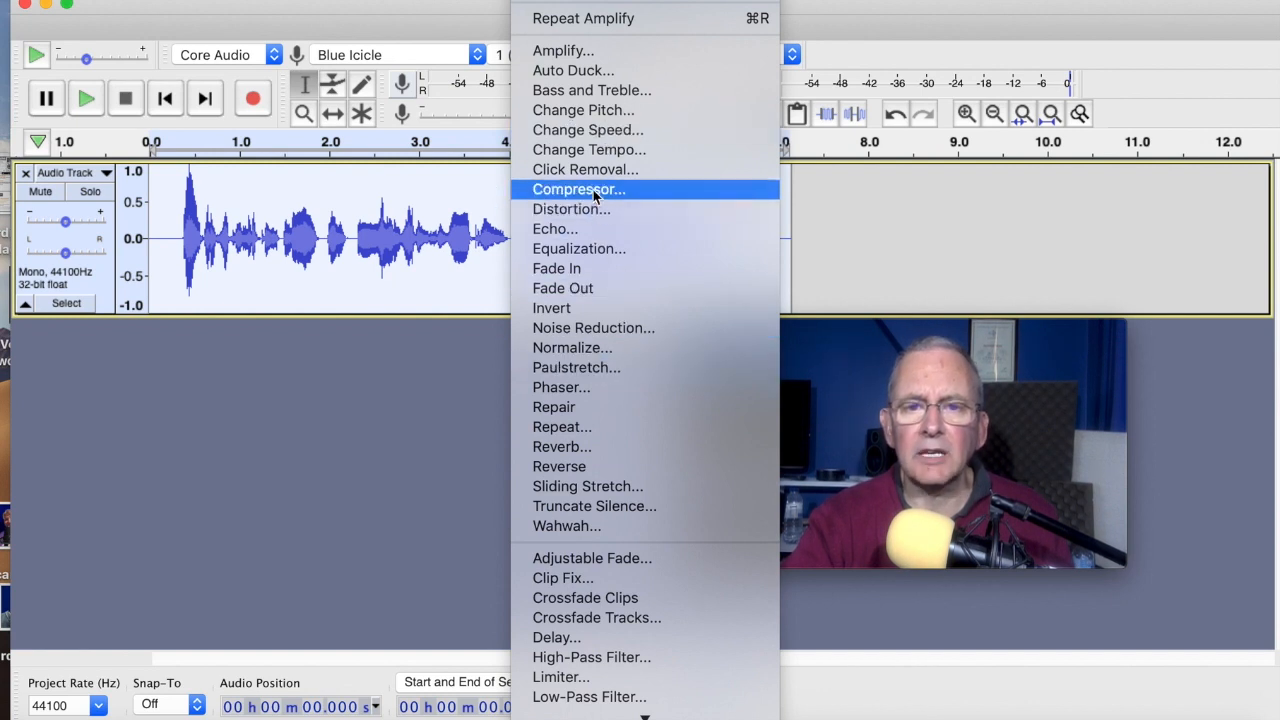
Compress the voice: threshold -12 dB, noise floor -40 dB, ratio 2:1, attack 0.2 s, release 1.0 s
left_click(578, 189)
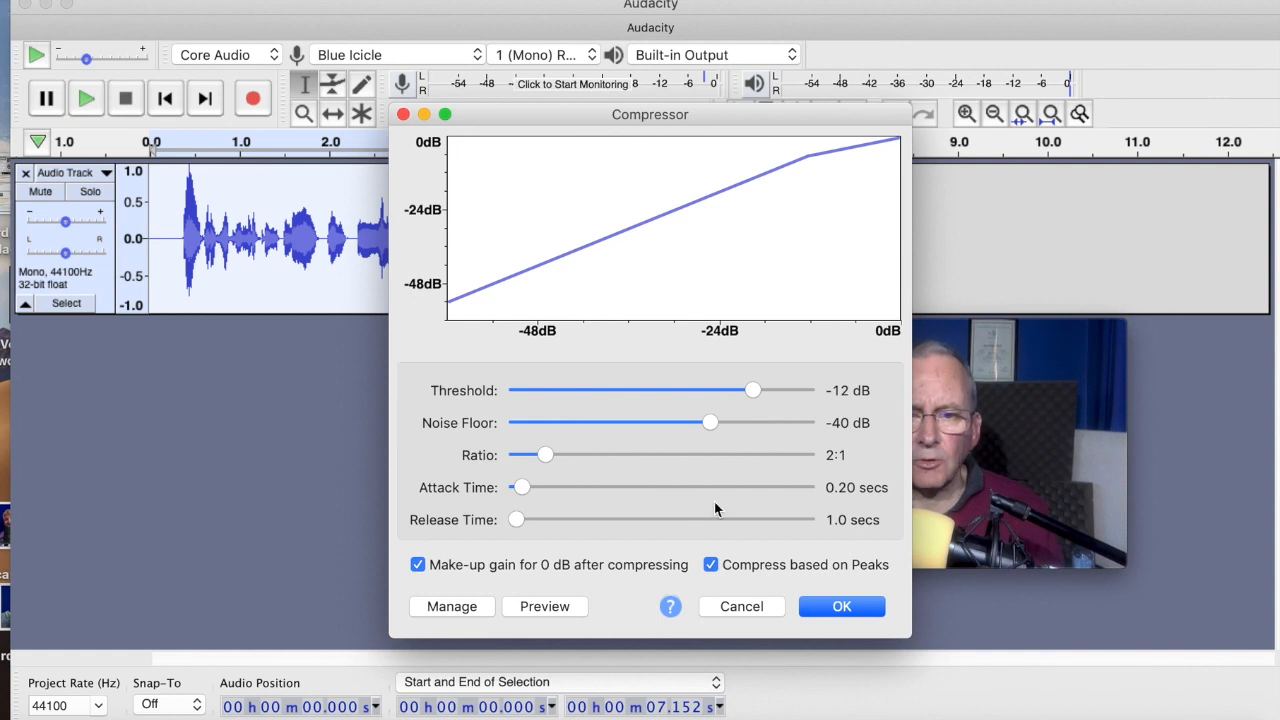
mouse_move(773, 566)
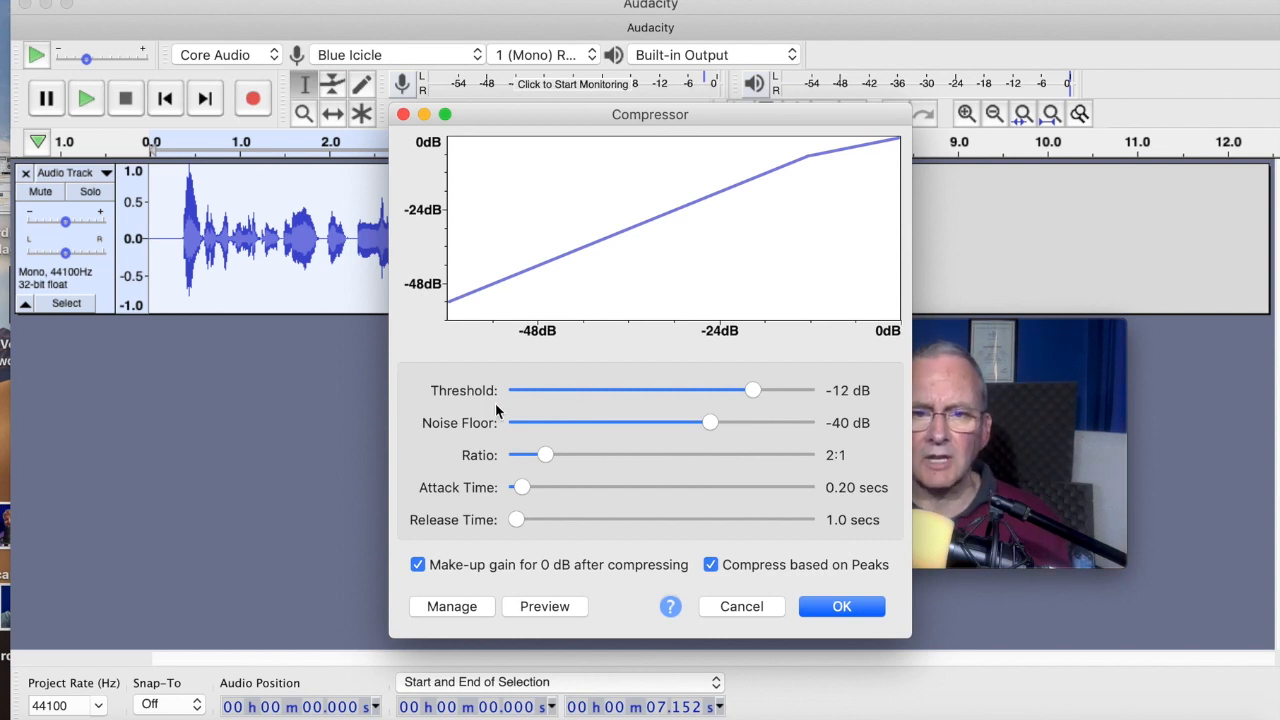
mouse_move(845, 408)
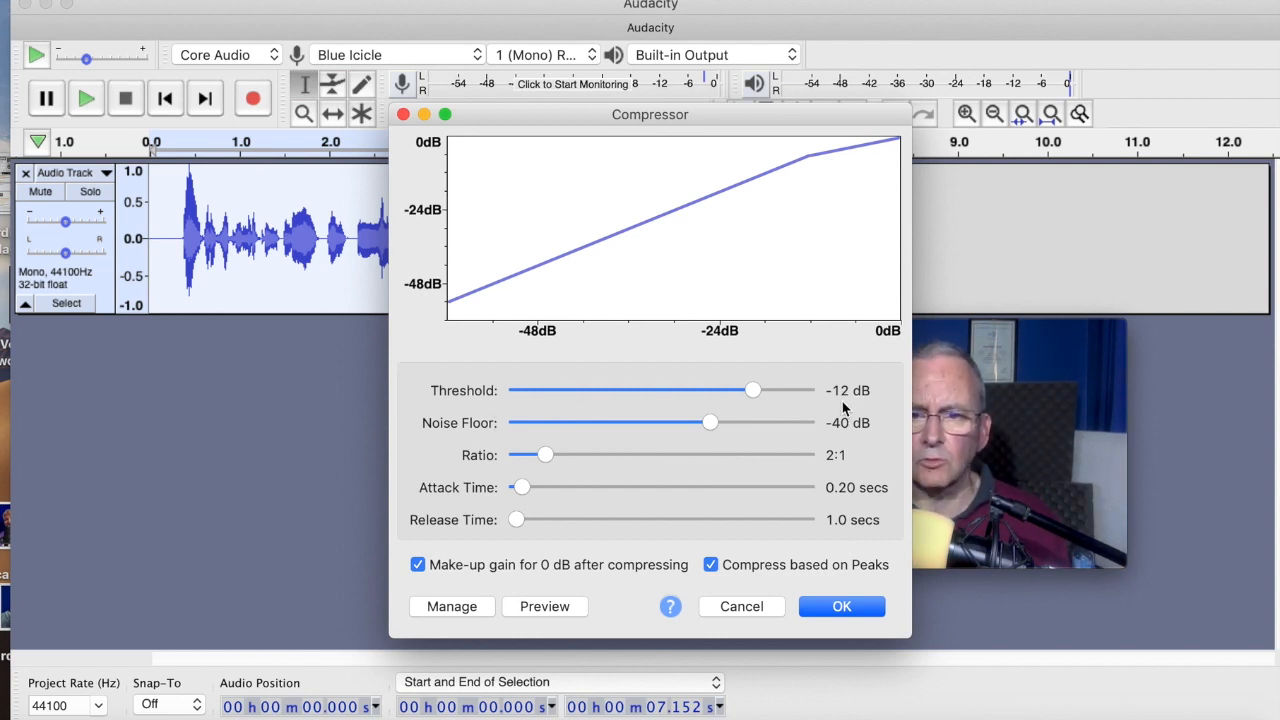
mouse_move(849, 442)
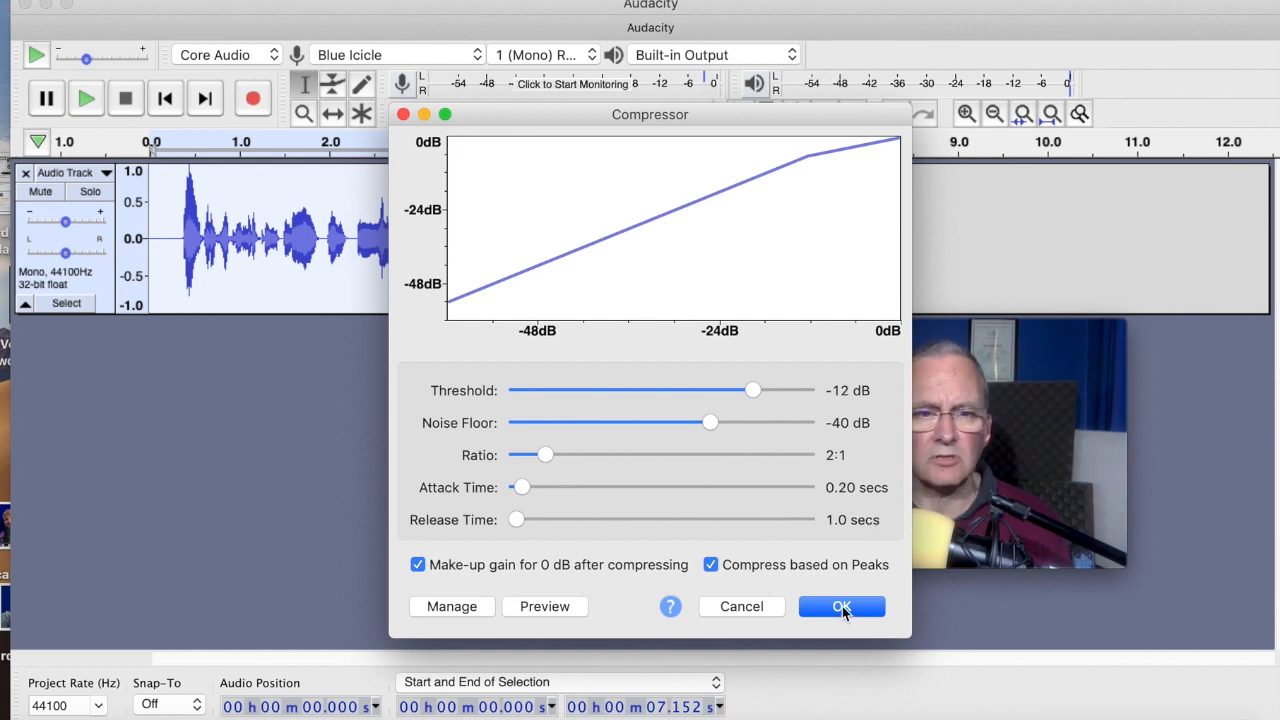
left_click(841, 606)
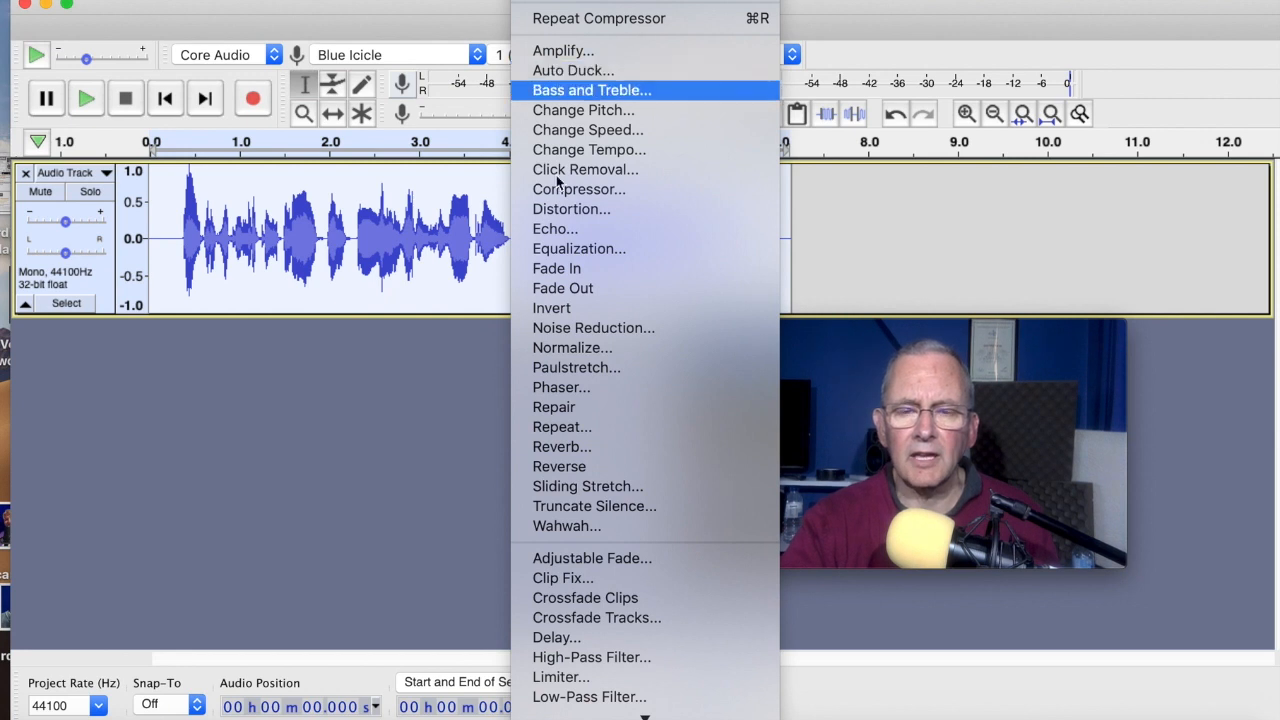
mouse_move(572, 348)
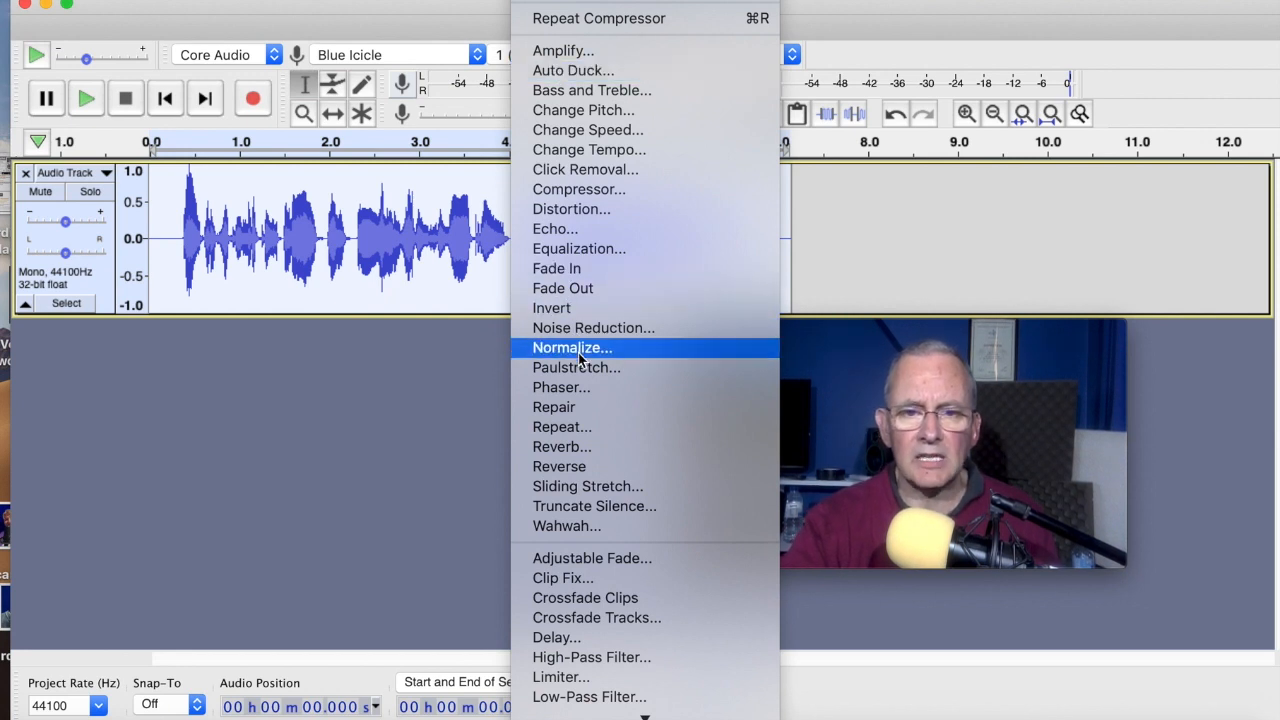
Normalize the peak to -3.0 dB with DC offset removed, then play the result
left_click(571, 347)
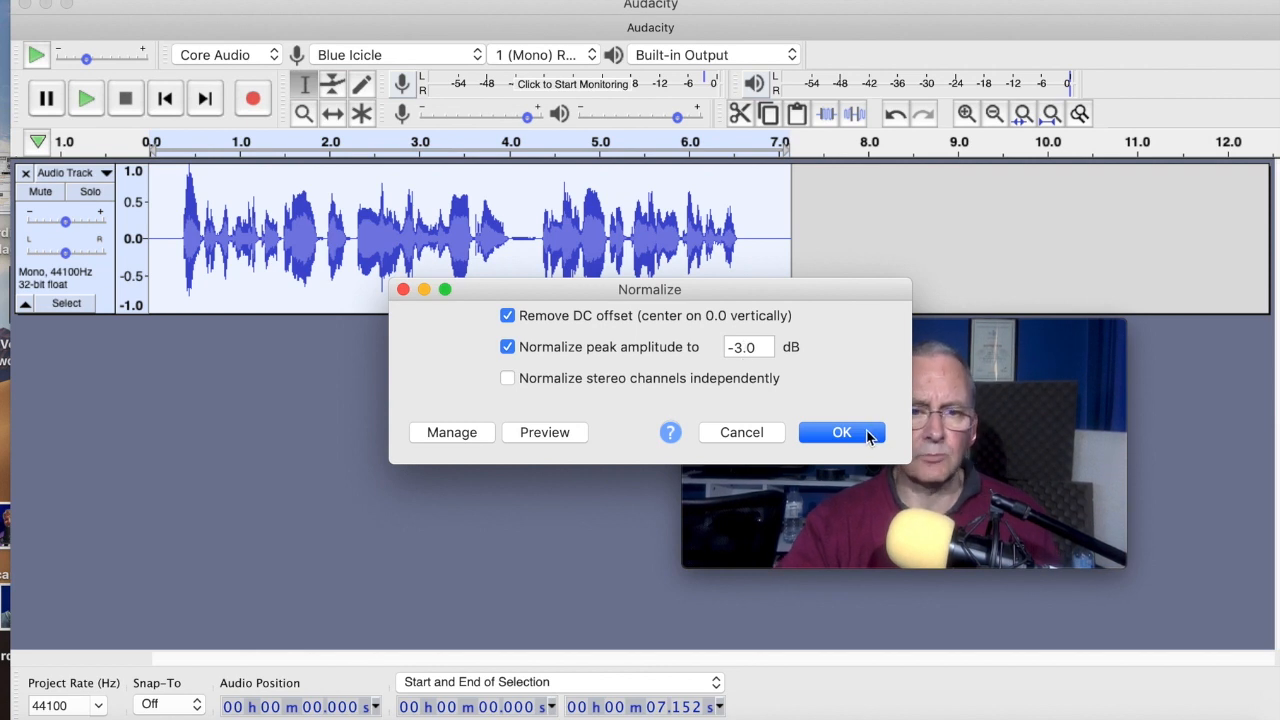
left_click(841, 432)
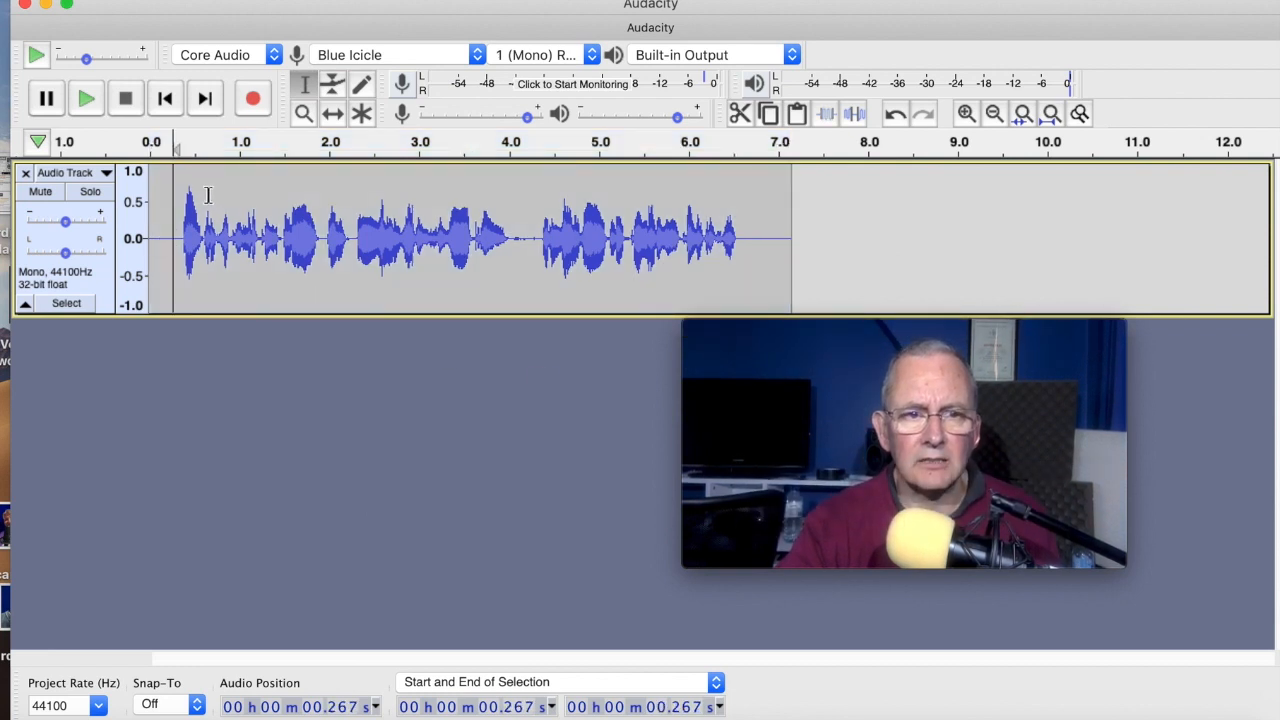
left_click(86, 98)
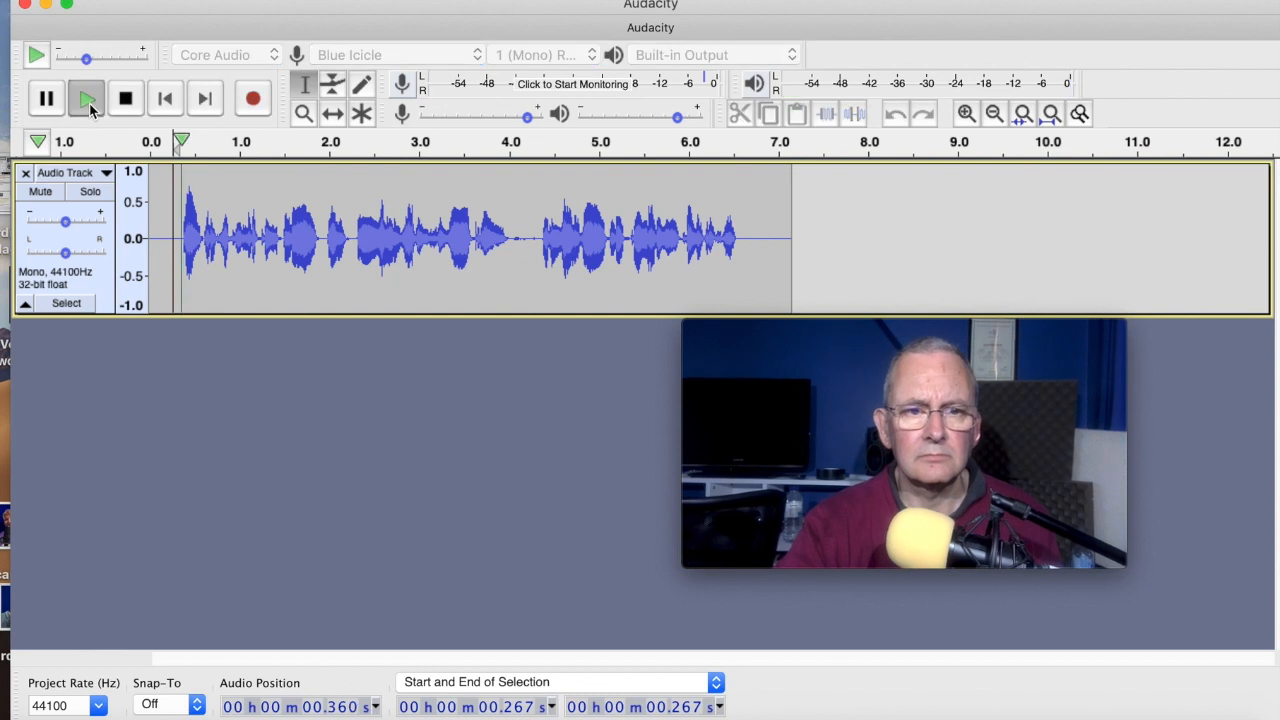